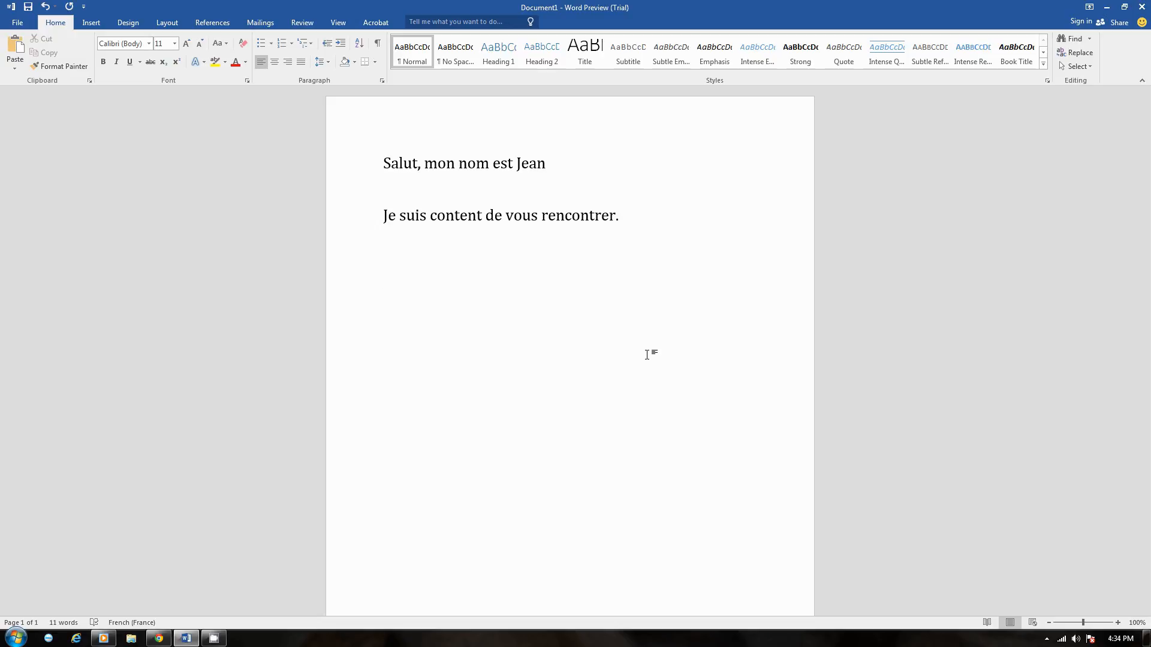
Select the two French sentences in the document for translation
{"action": "left_click", "coordinate": [382, 281]}
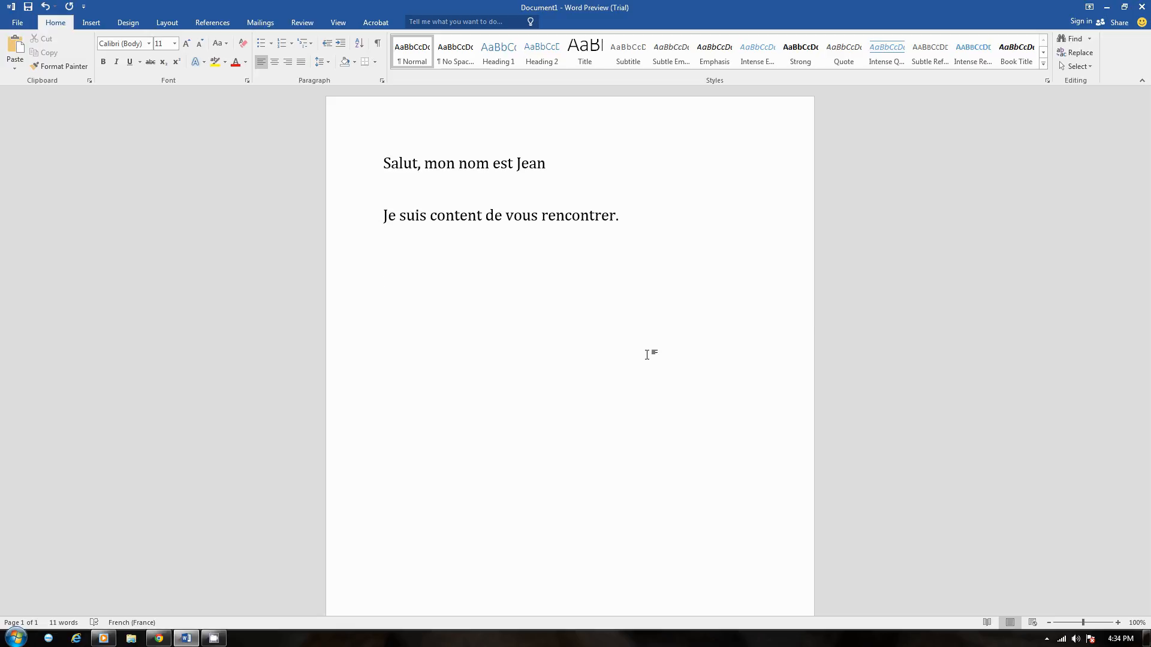
{"action": "left_click", "coordinate": [383, 281]}
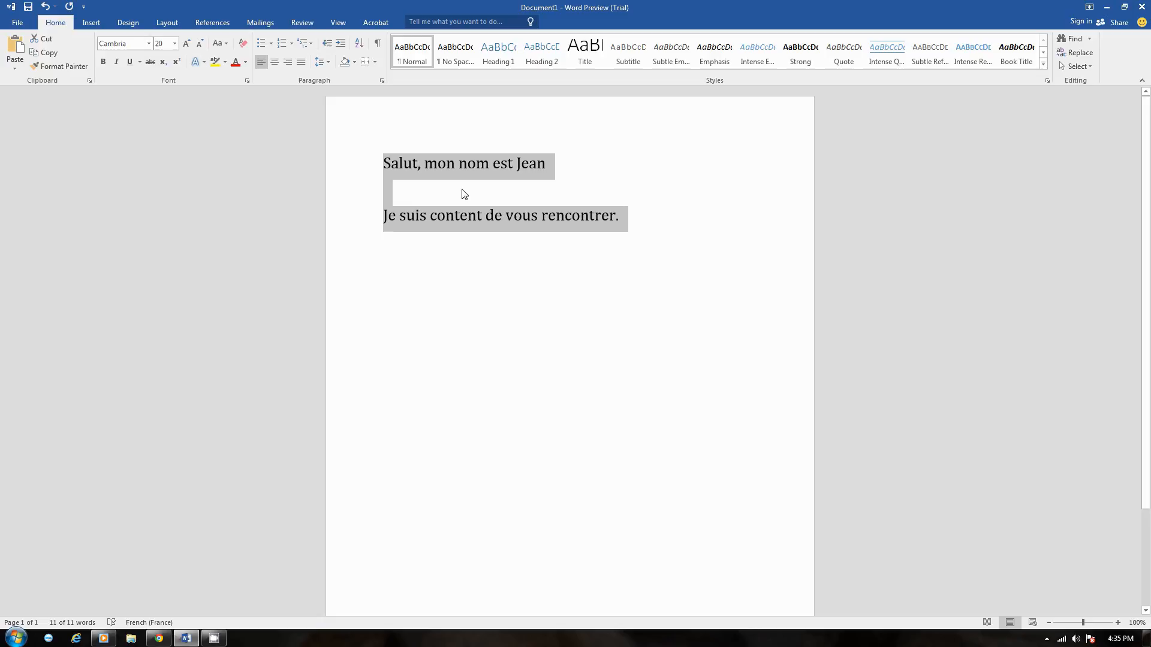
{"action": "mouse_move", "coordinate": [447, 182]}
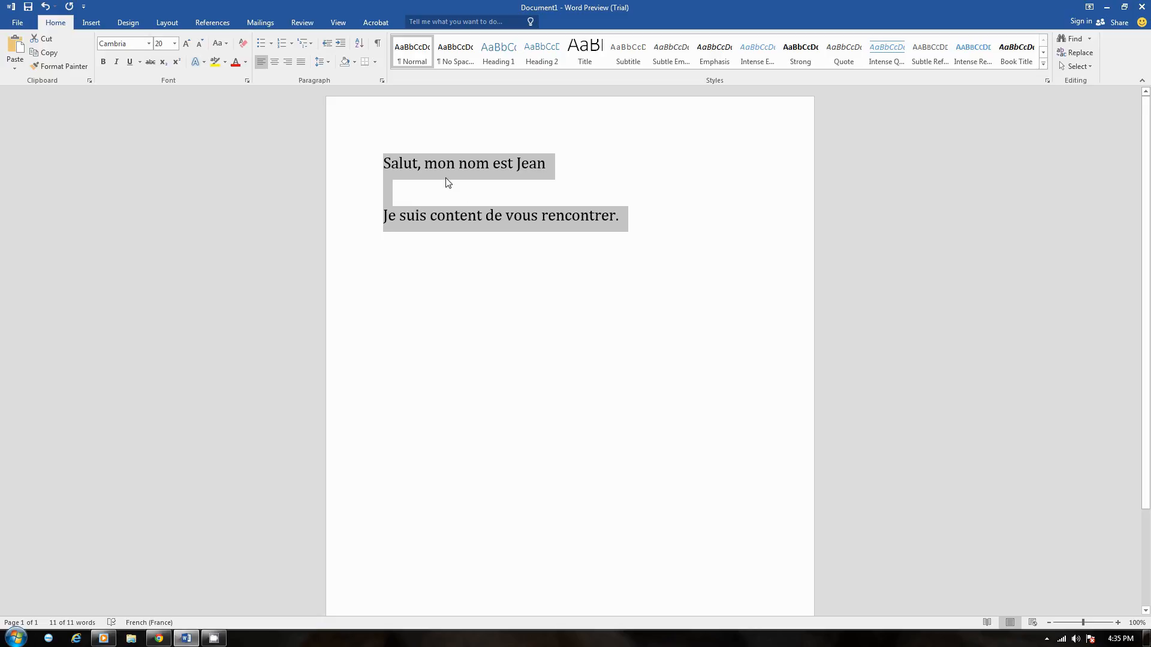
{"action": "left_click", "coordinate": [621, 215]}
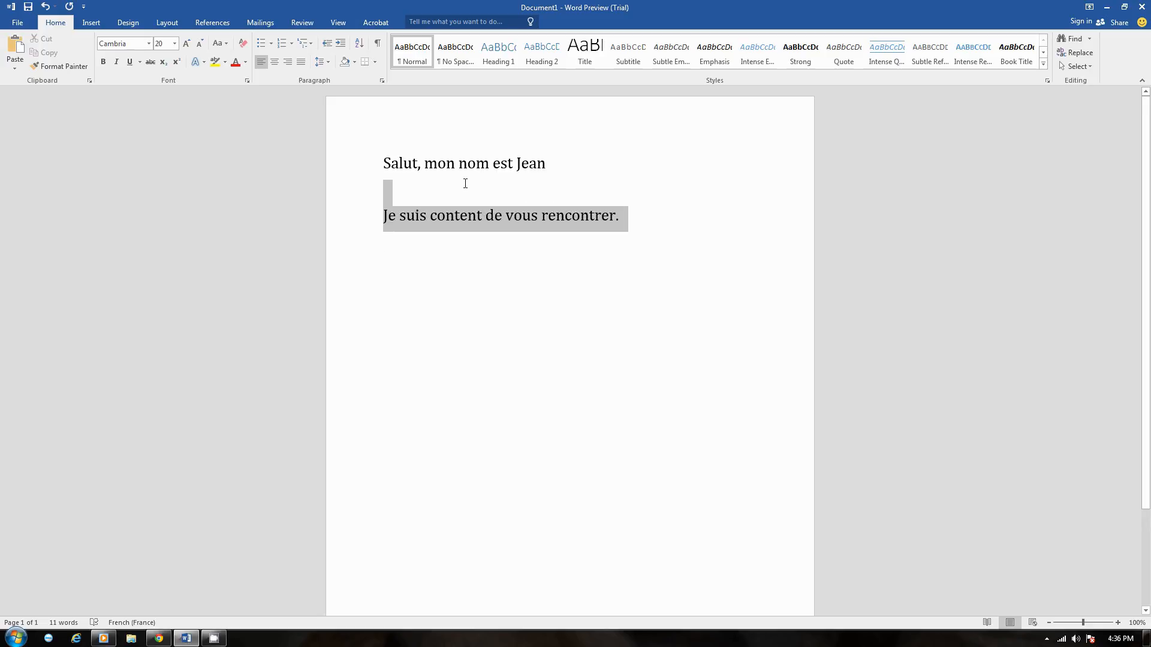
{"action": "double_click", "coordinate": [579, 215]}
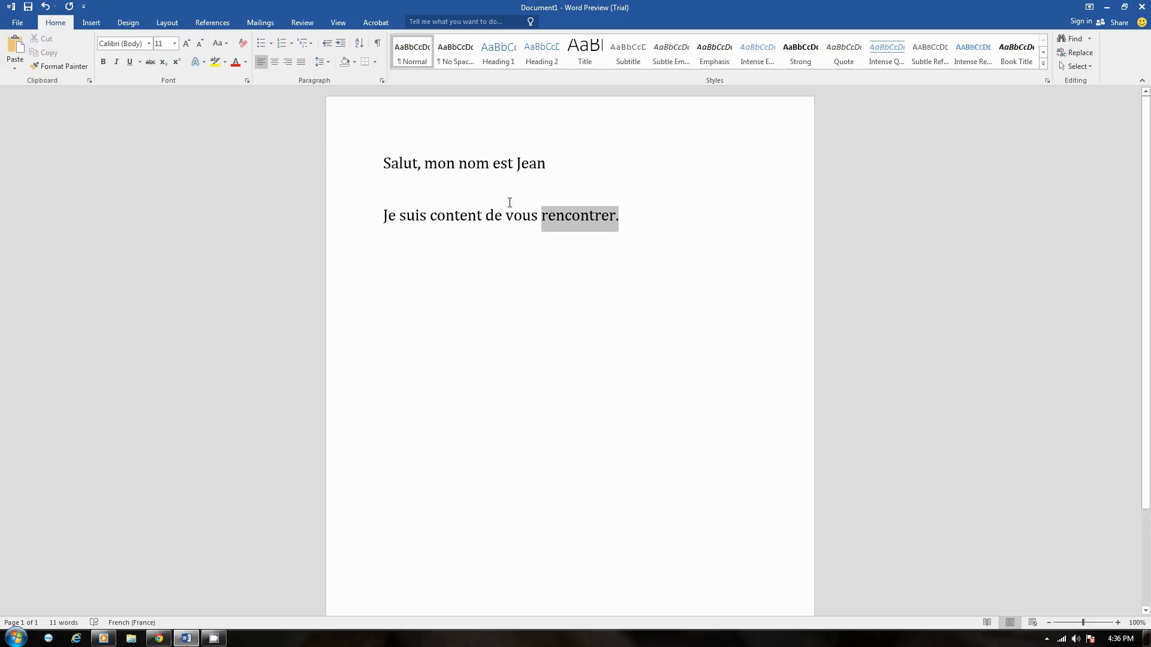
{"action": "key", "text": "ctrl+a"}
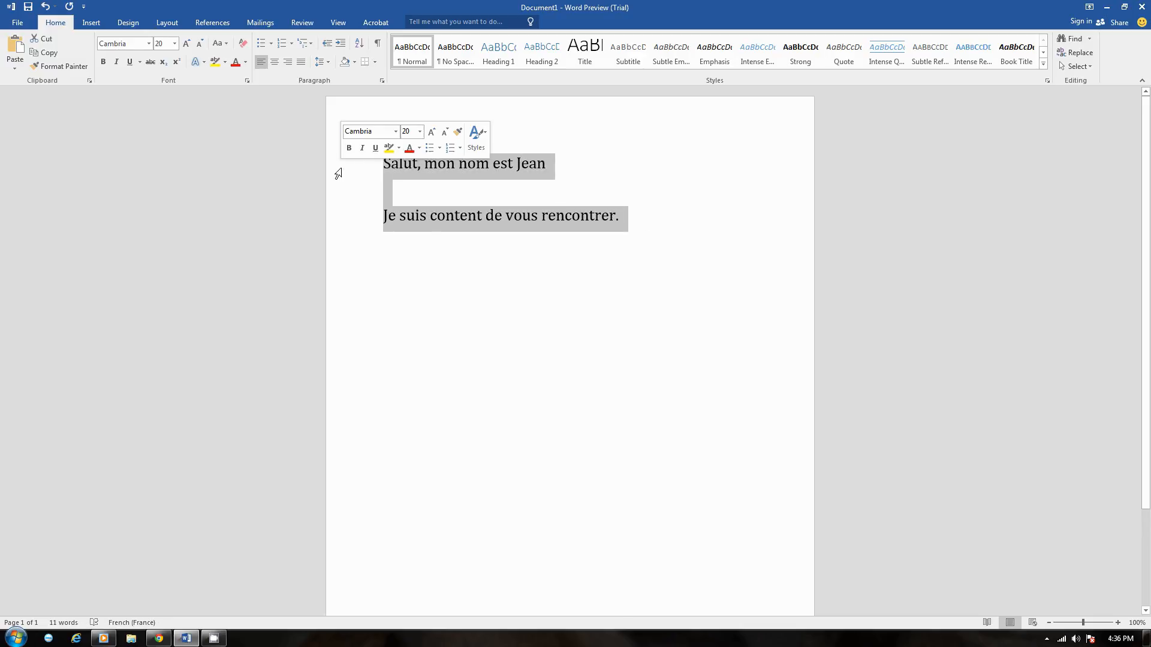
{"action": "mouse_move", "coordinate": [319, 38]}
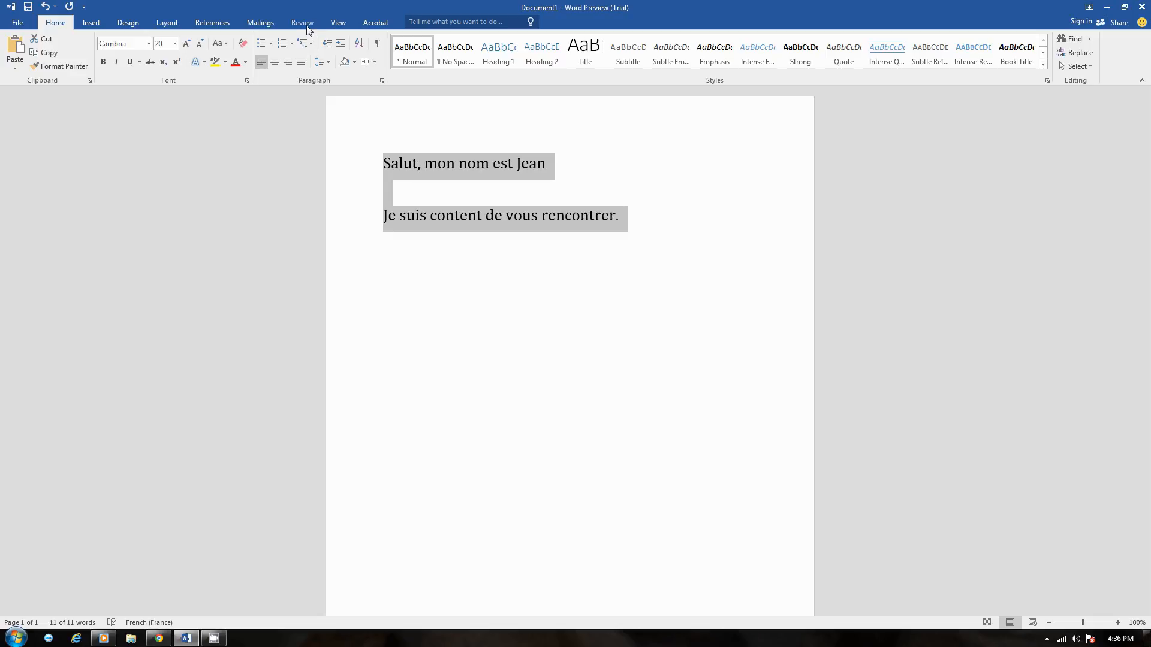
Start Translate Selected Text from the Review ribbon on the French sentences
{"action": "left_click", "coordinate": [302, 22]}
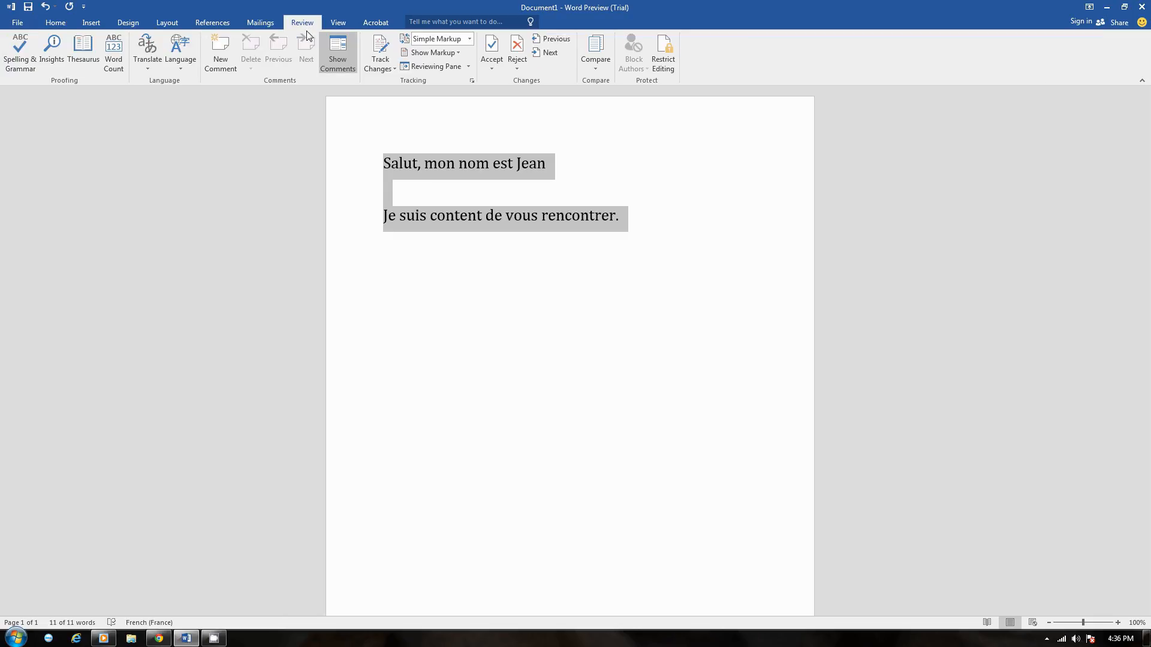
{"action": "mouse_move", "coordinate": [146, 52]}
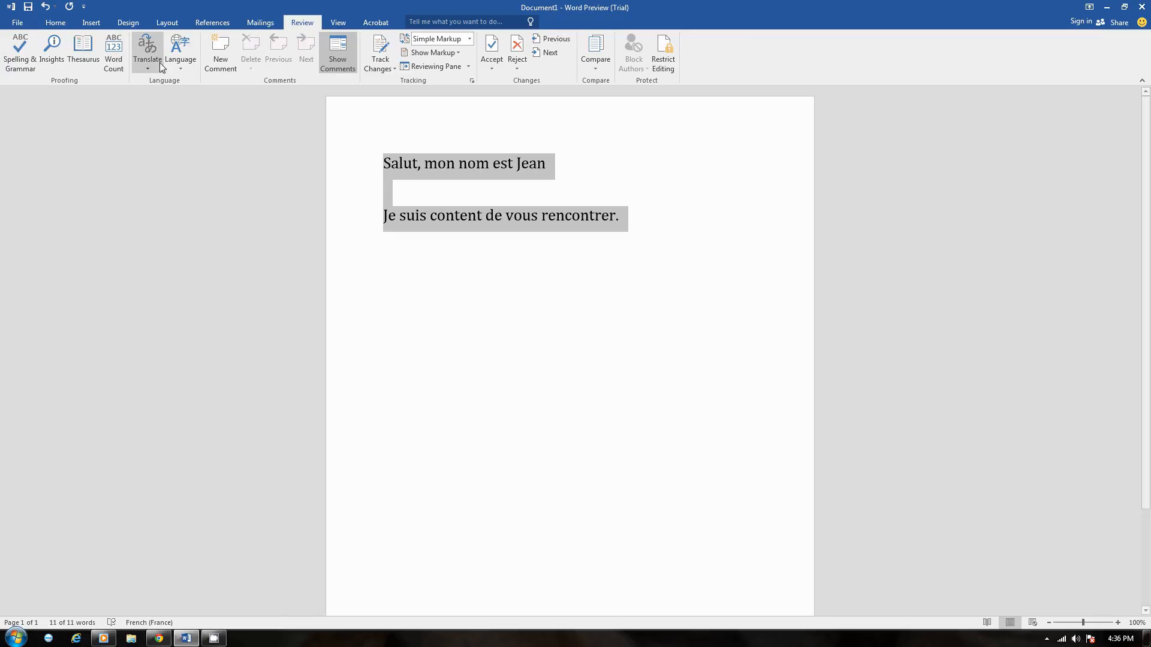
{"action": "mouse_move", "coordinate": [146, 52]}
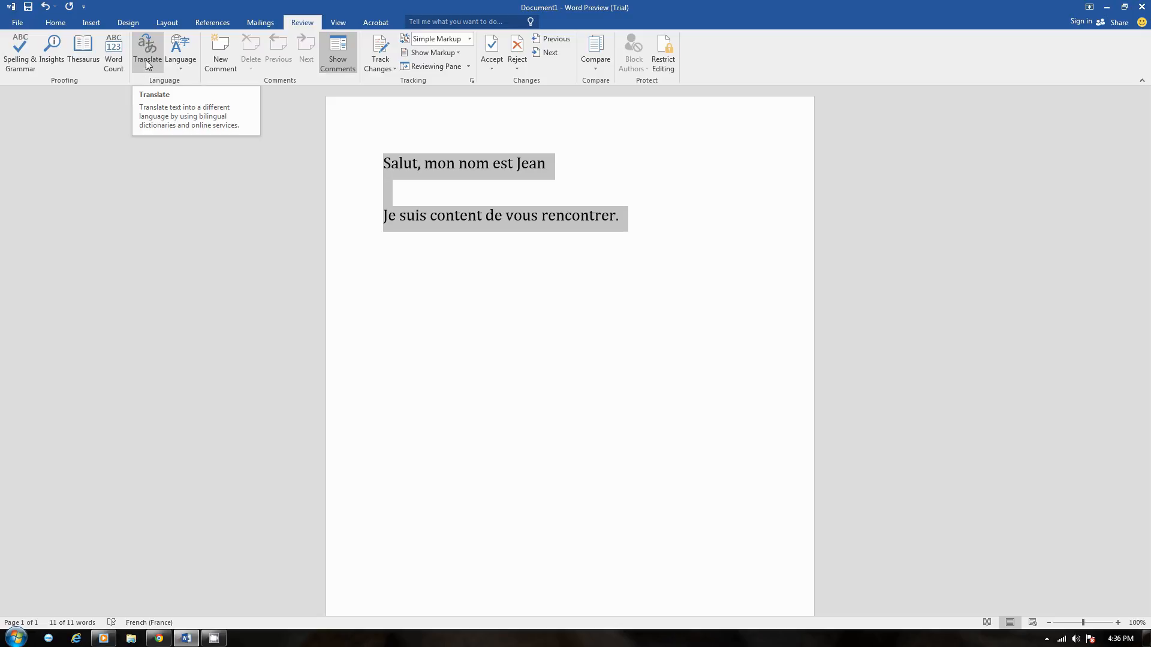
{"action": "left_click", "coordinate": [146, 52]}
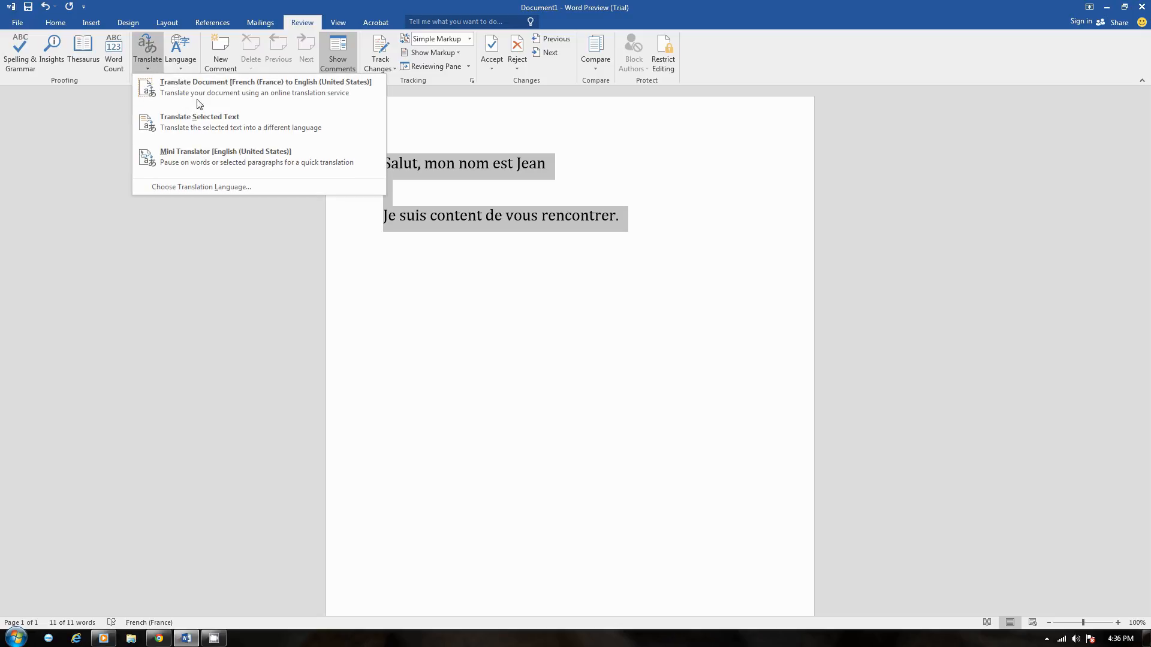
{"action": "mouse_move", "coordinate": [197, 122]}
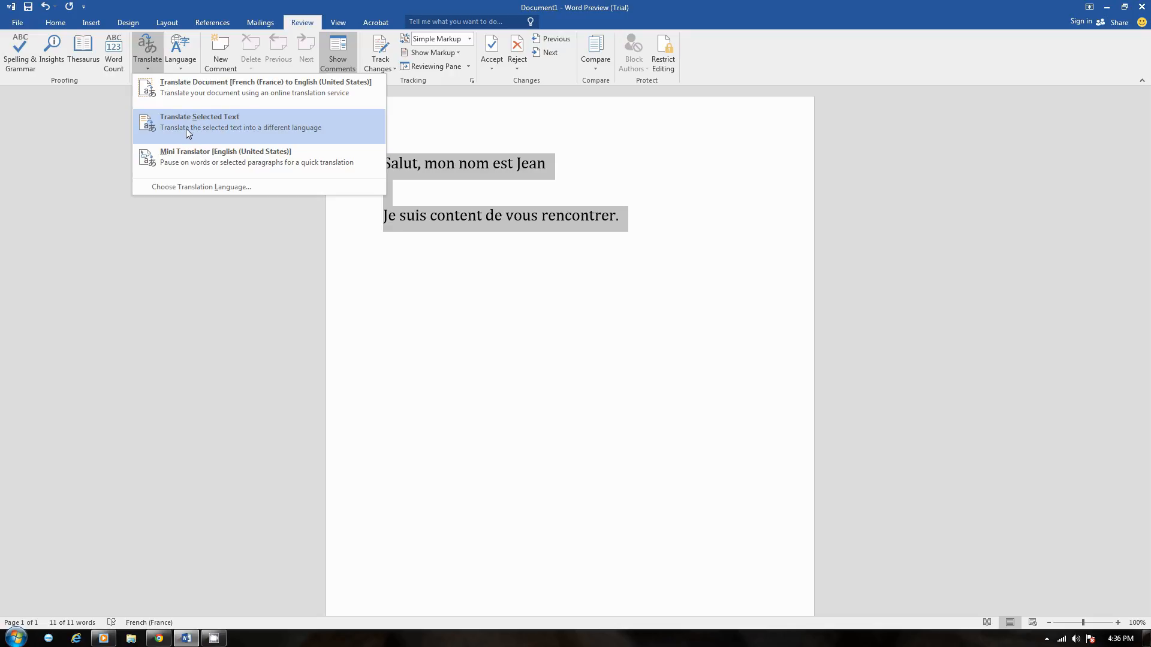
{"action": "mouse_move", "coordinate": [179, 126]}
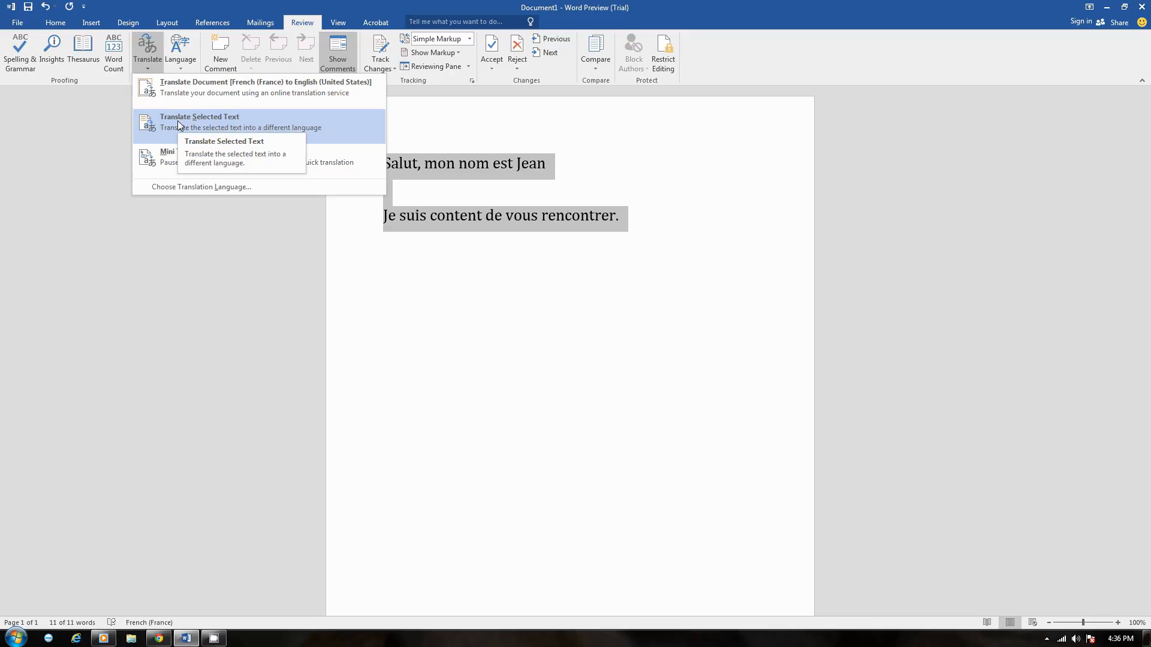
{"action": "left_click", "coordinate": [198, 121]}
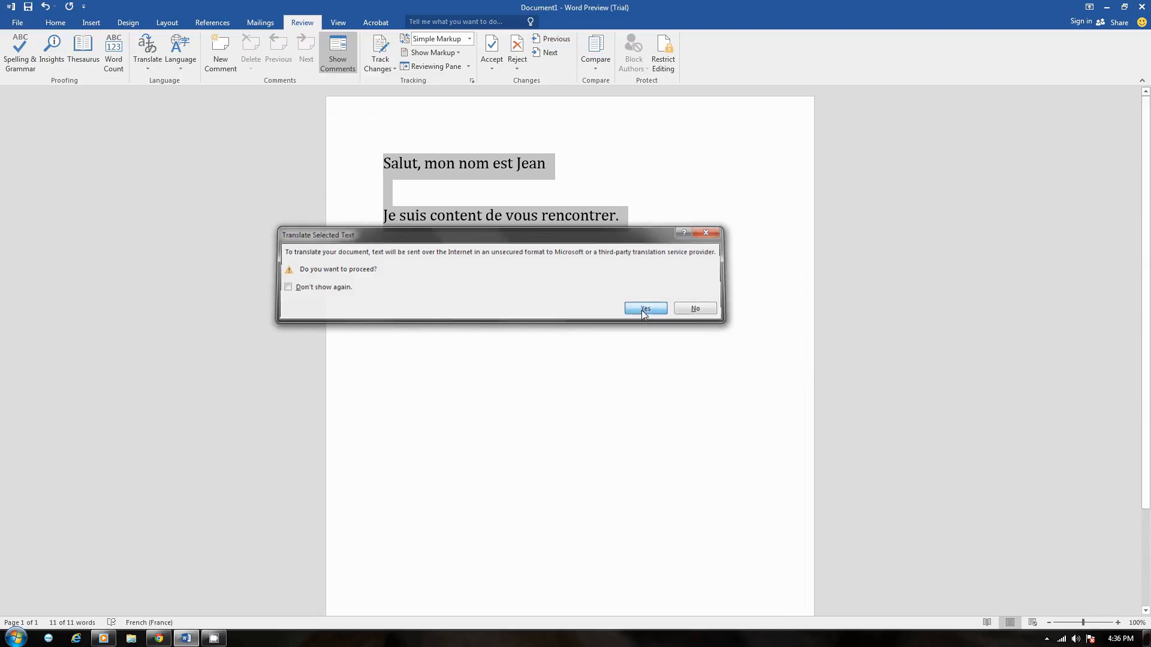
Confirm Yes to send the text online, bringing up the English translation in the Research pane
{"action": "left_click", "coordinate": [644, 308]}
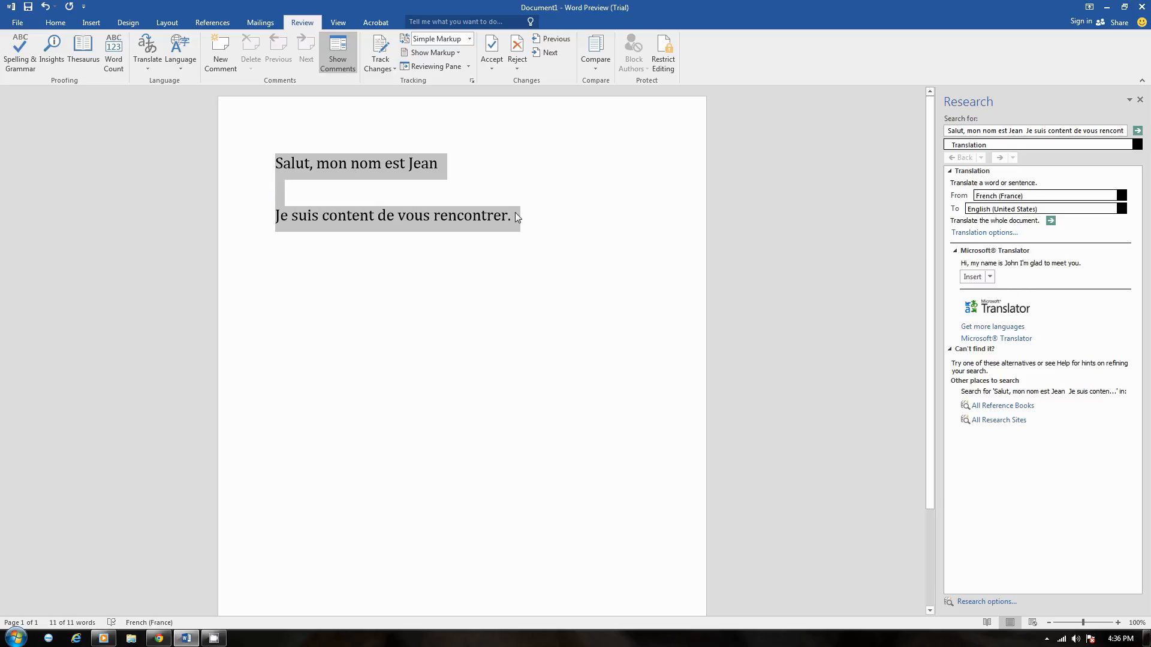
{"action": "mouse_move", "coordinate": [404, 181]}
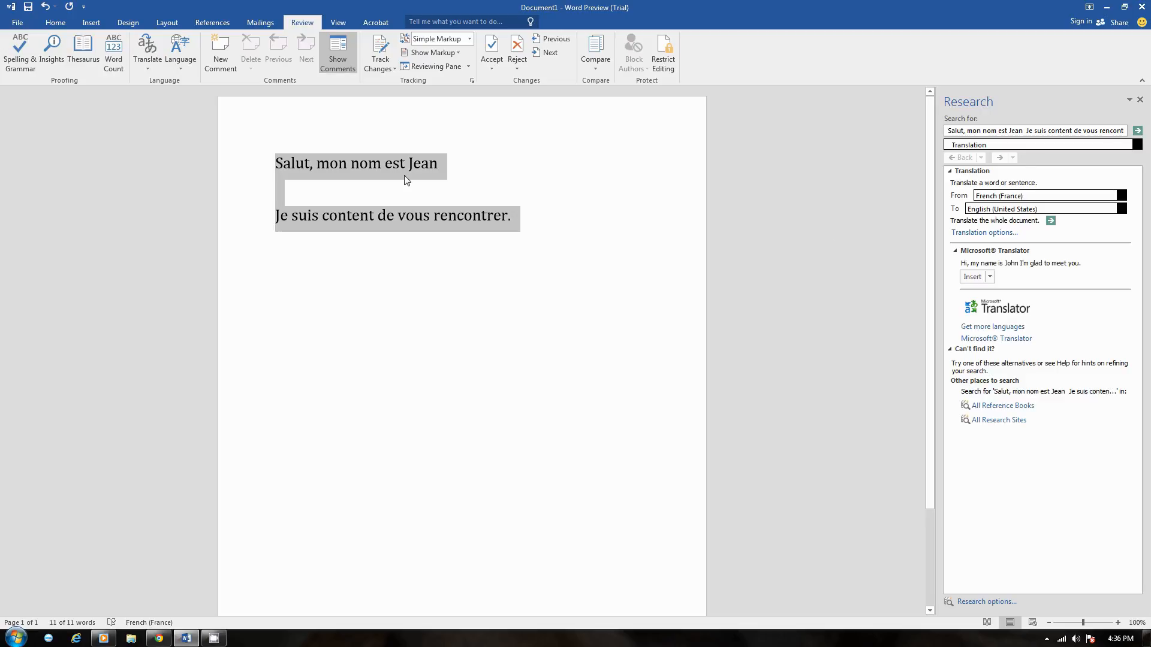
{"action": "mouse_move", "coordinate": [302, 217]}
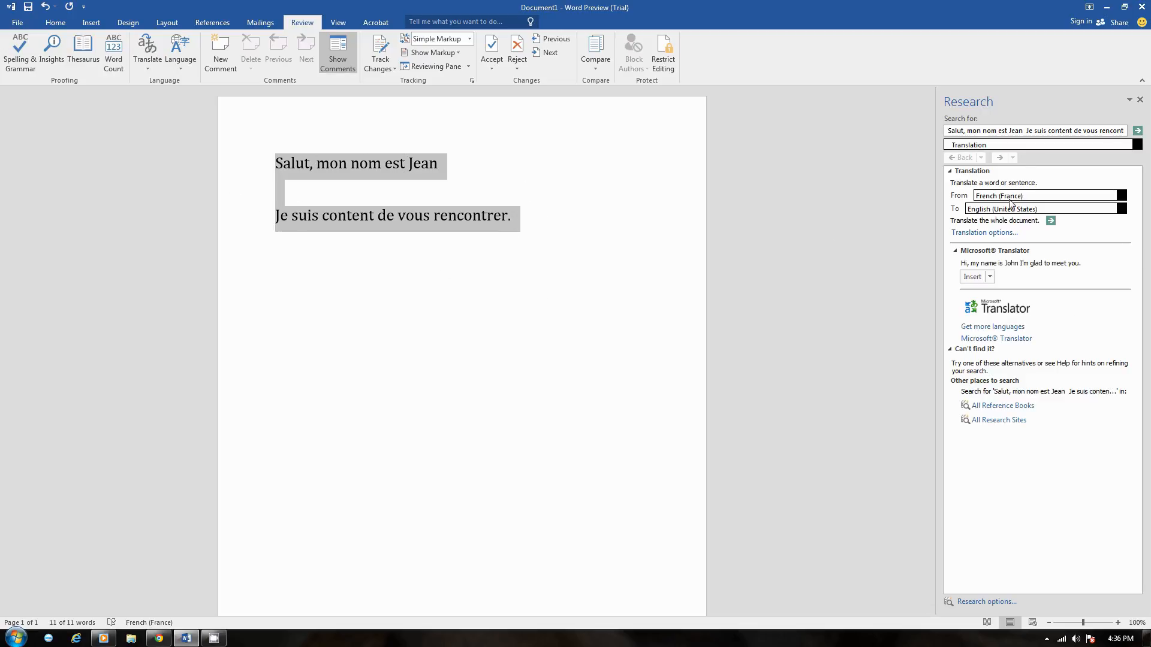
{"action": "mouse_move", "coordinate": [953, 203]}
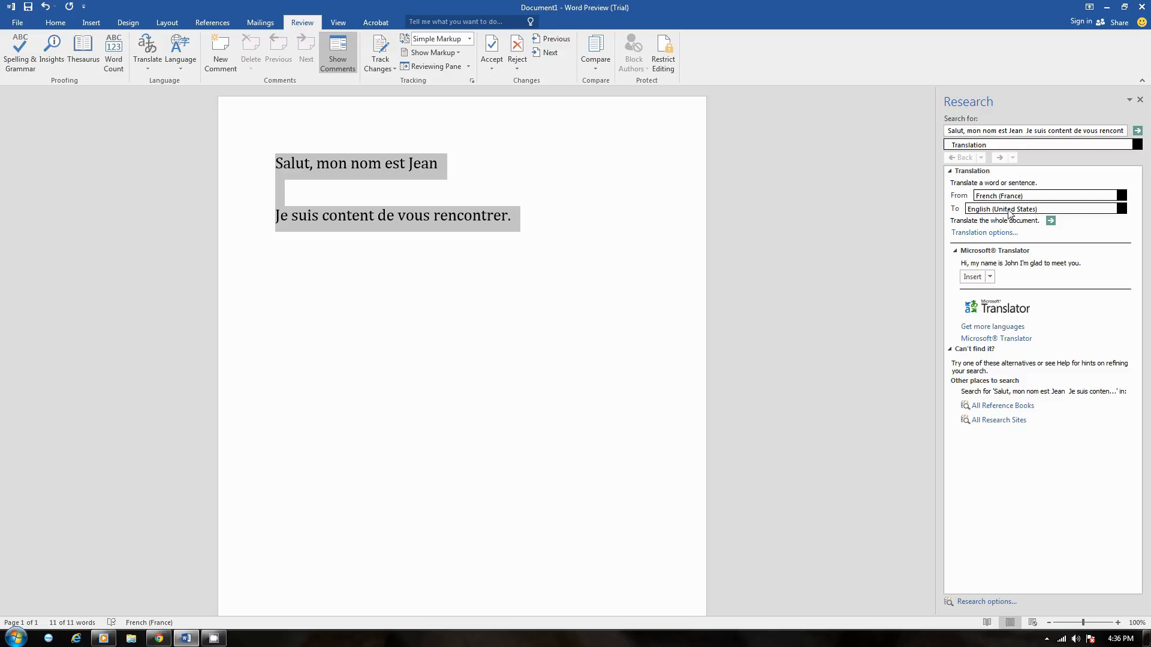
{"action": "mouse_move", "coordinate": [1009, 215]}
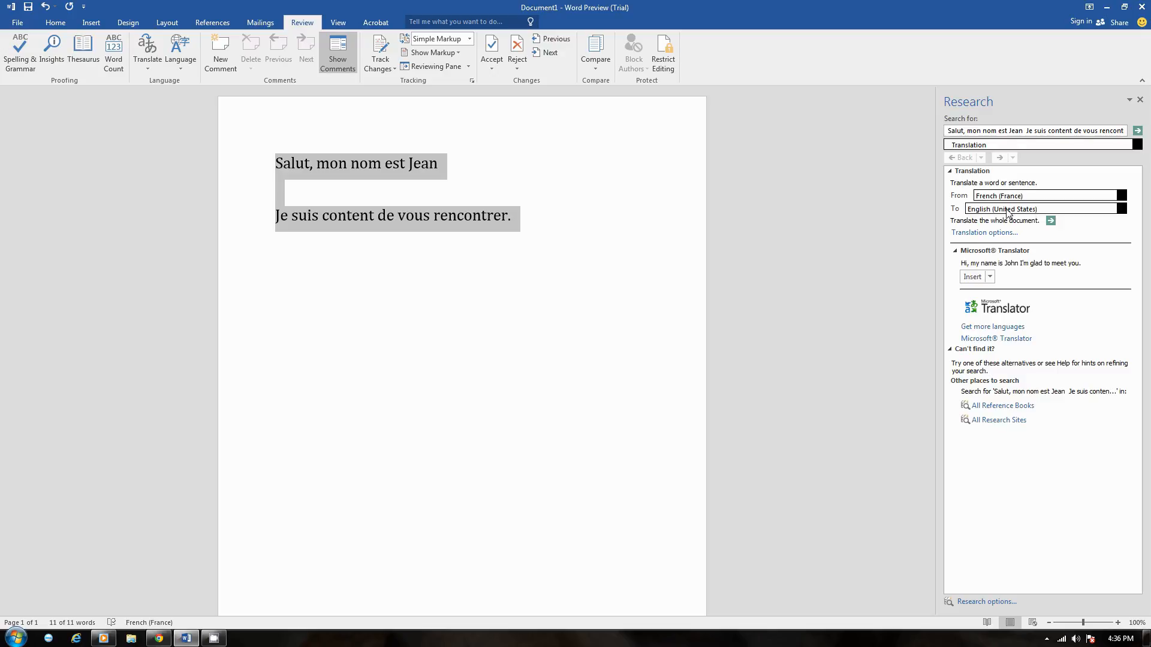
{"action": "mouse_move", "coordinate": [1006, 212]}
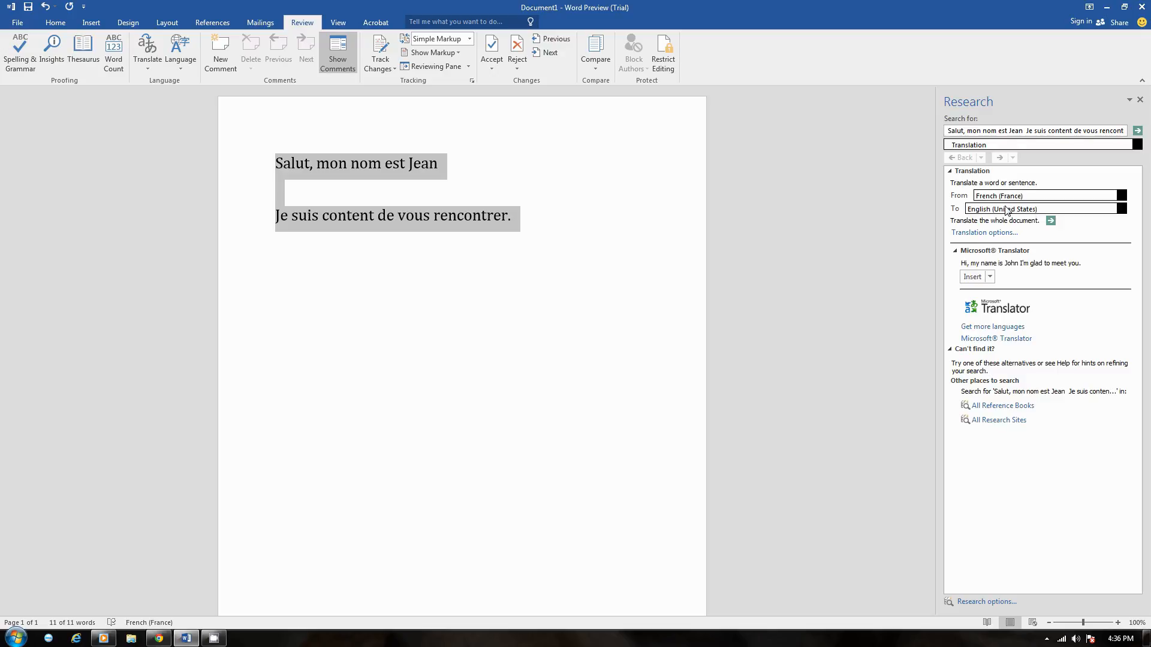
{"action": "mouse_move", "coordinate": [1120, 217]}
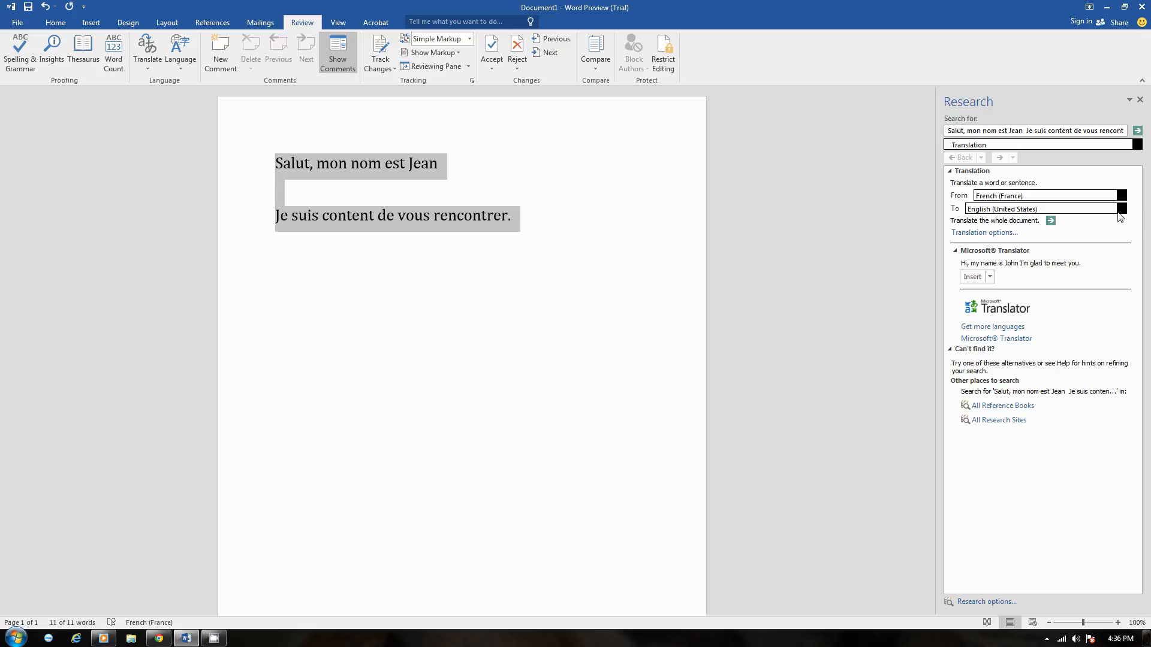
{"action": "left_click", "coordinate": [1137, 209]}
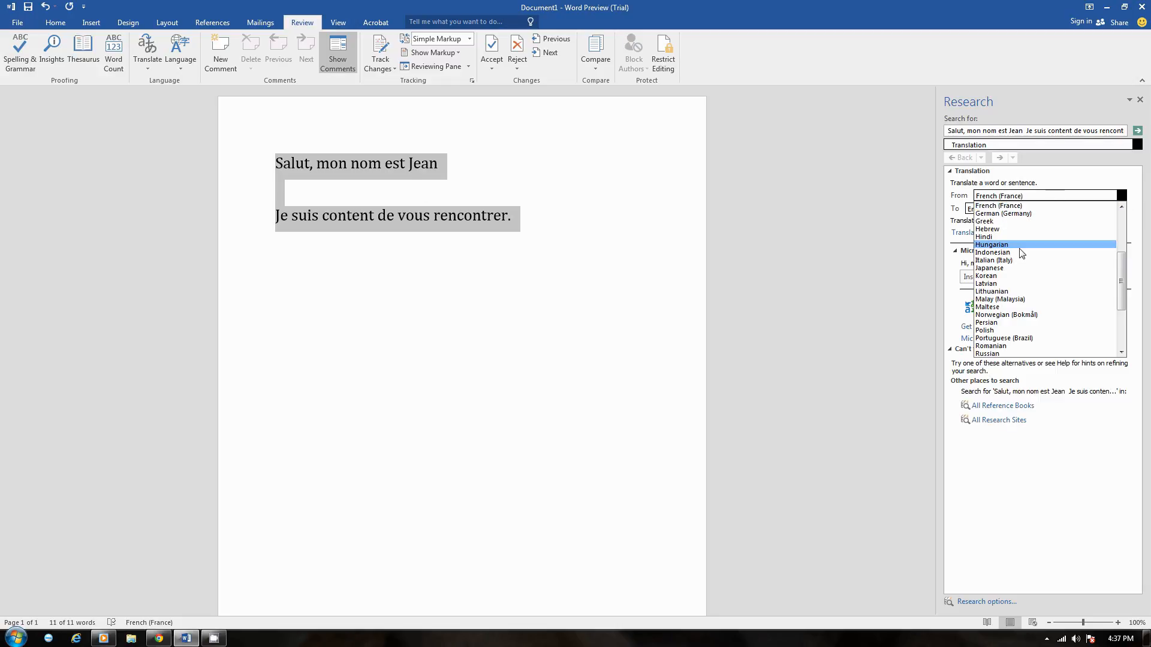
{"action": "mouse_move", "coordinate": [1019, 261]}
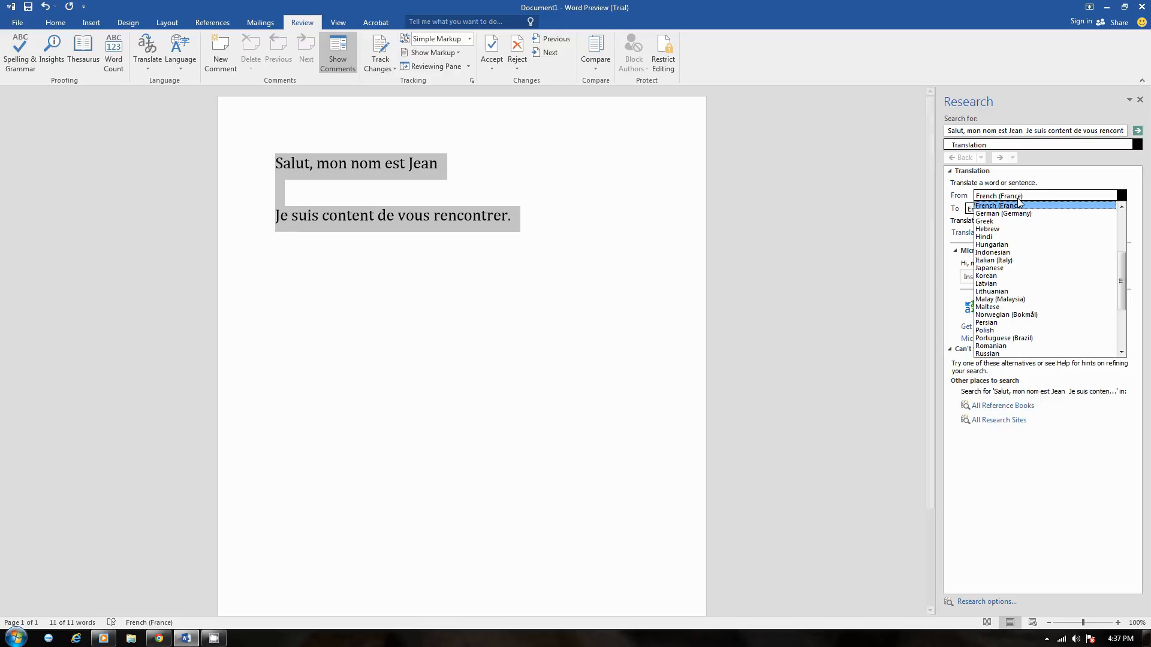
{"action": "mouse_move", "coordinate": [986, 283]}
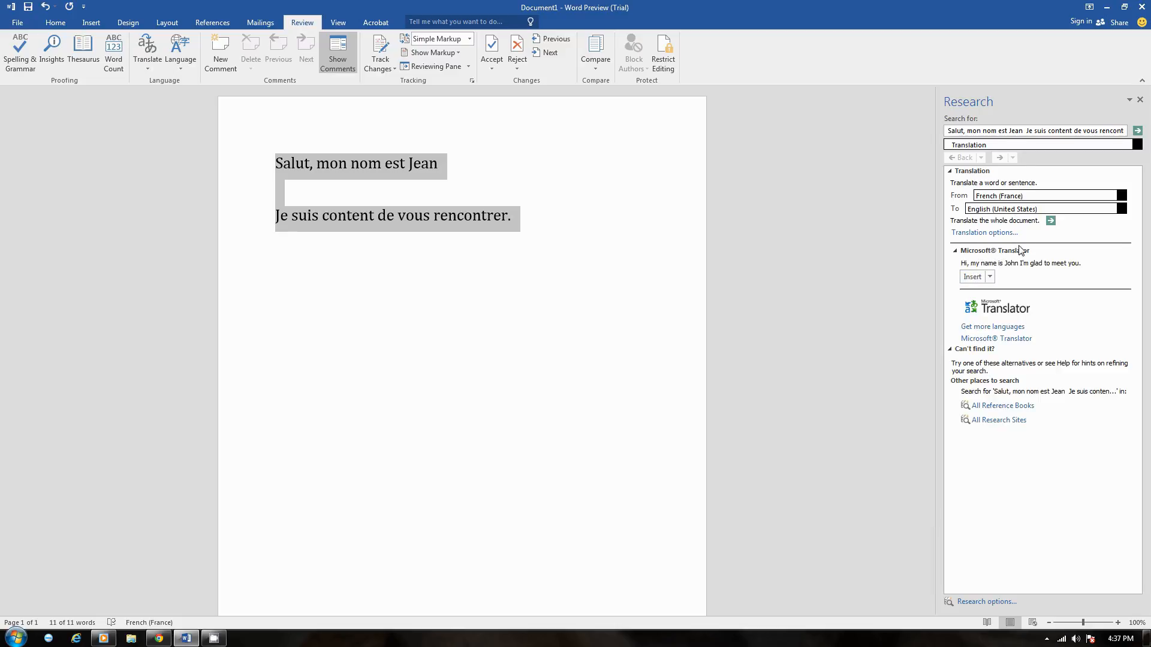
Insert the Microsoft Translator result "Hi, my name is John I'm glad to meet you." over the French text
{"action": "left_click", "coordinate": [955, 250]}
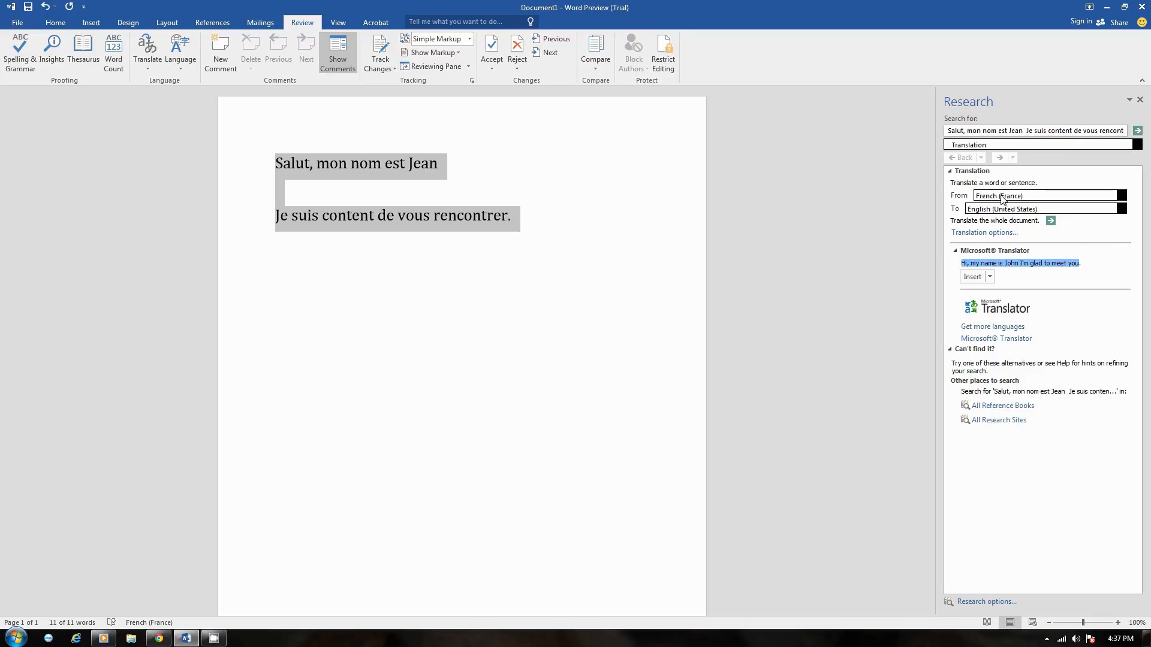
{"action": "mouse_move", "coordinate": [986, 263]}
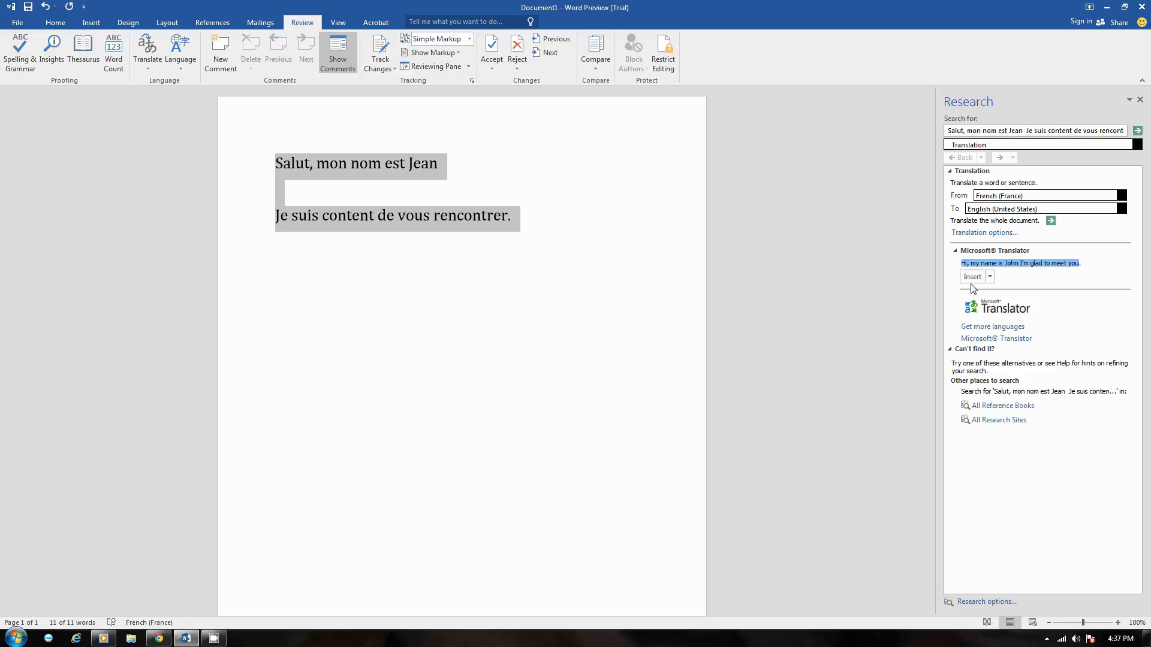
{"action": "mouse_move", "coordinate": [972, 277]}
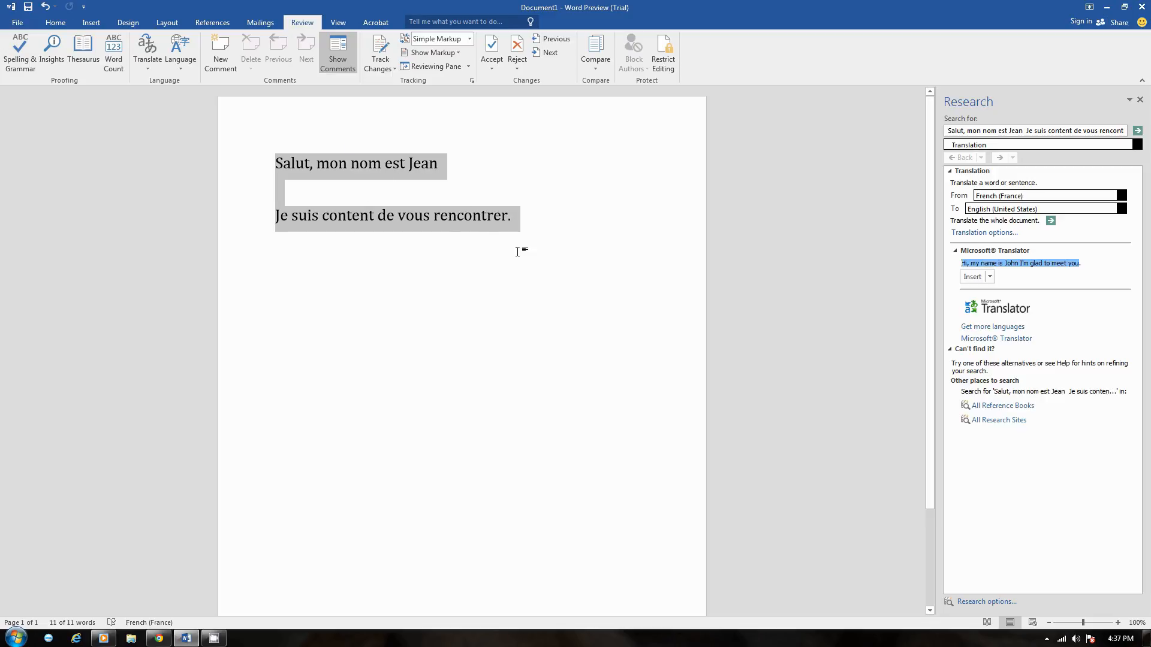
{"action": "mouse_move", "coordinate": [971, 277]}
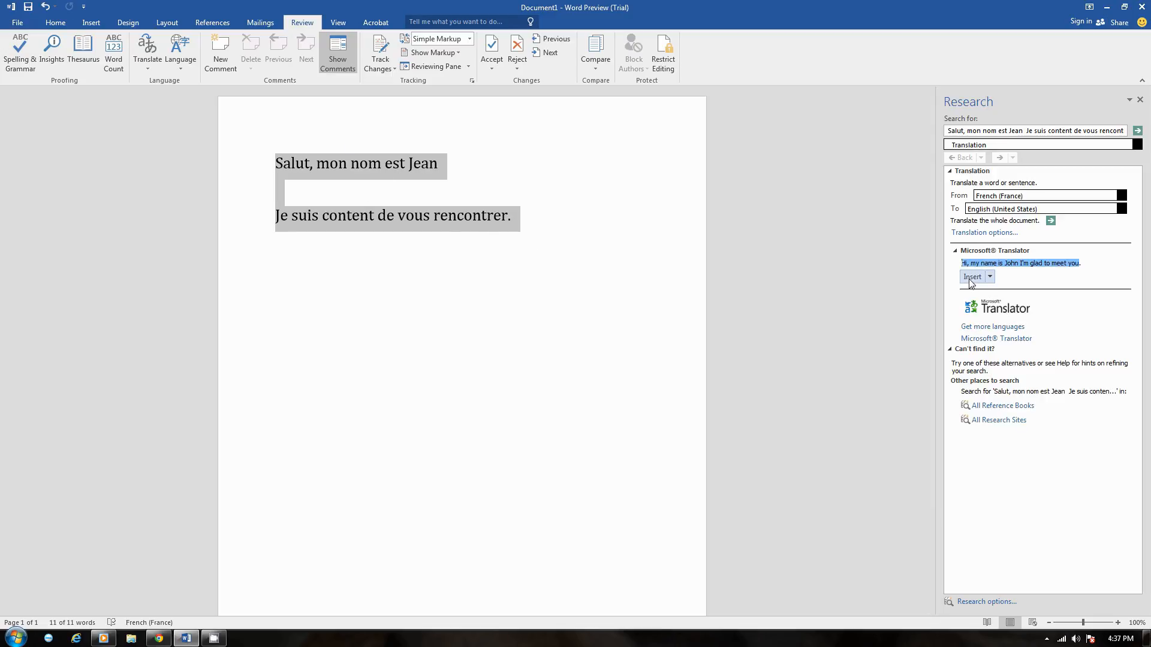
{"action": "left_click", "coordinate": [972, 277]}
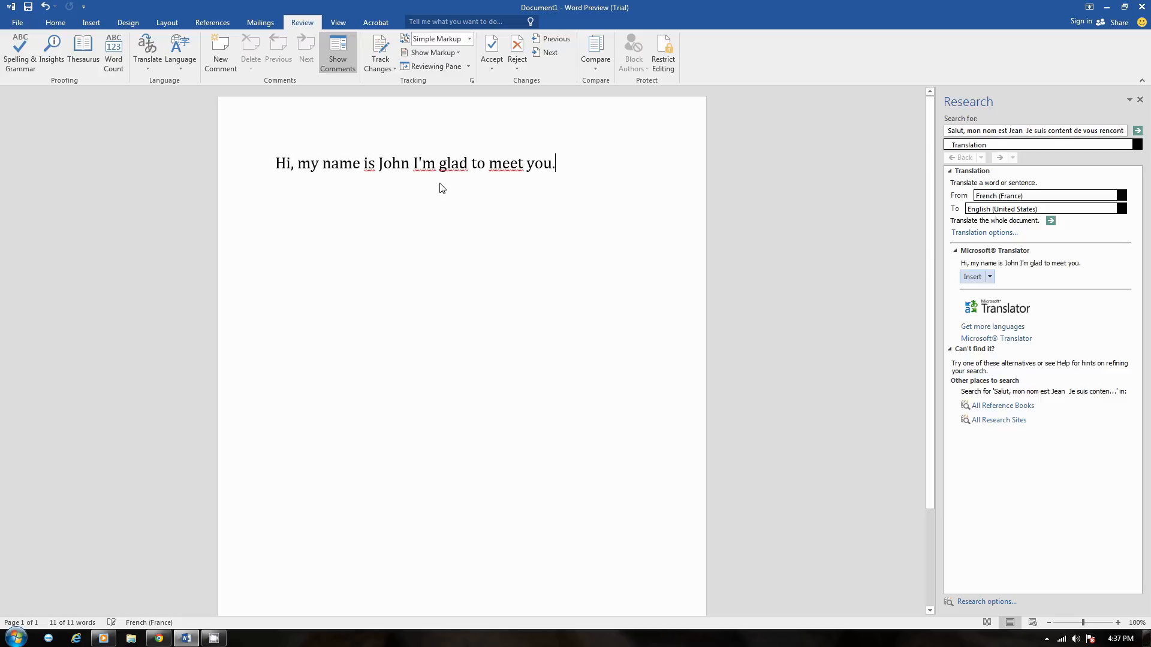